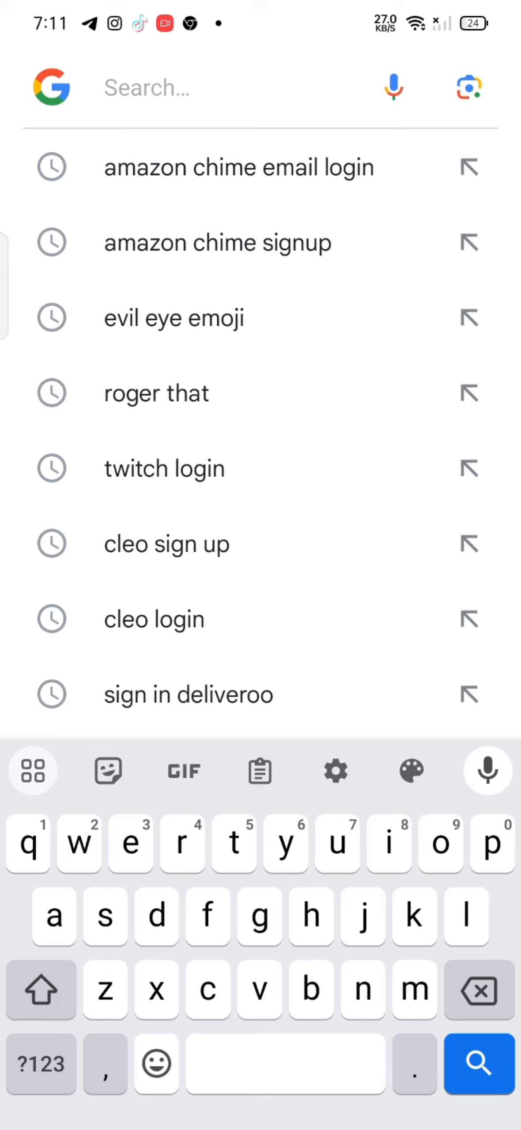
Step: Search Google for 'amazon' to find the Amazon Chime site
{"action": "type", "text": "amazon chime .com"}
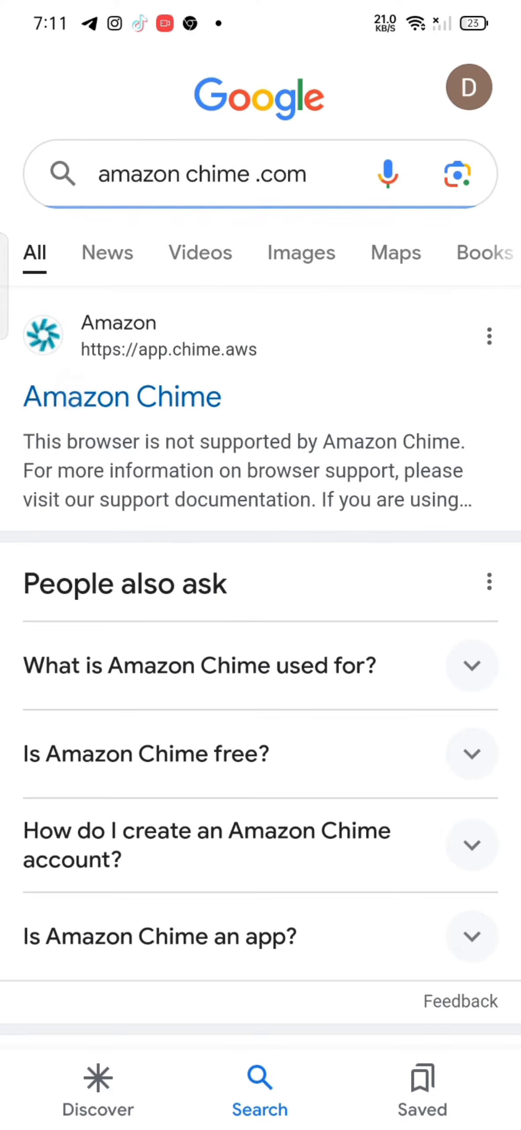
{"action": "left_click", "coordinate": [122, 396]}
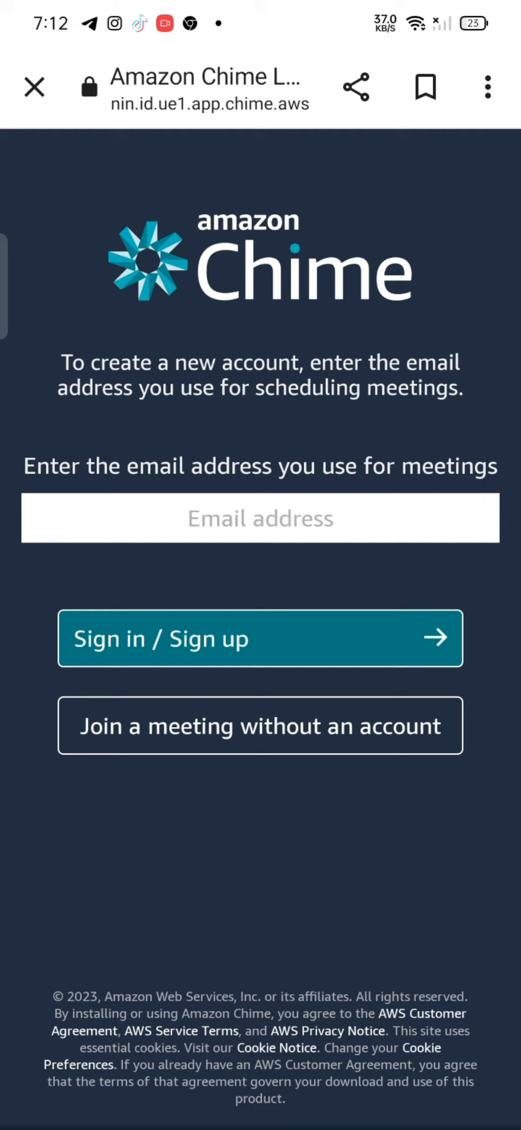
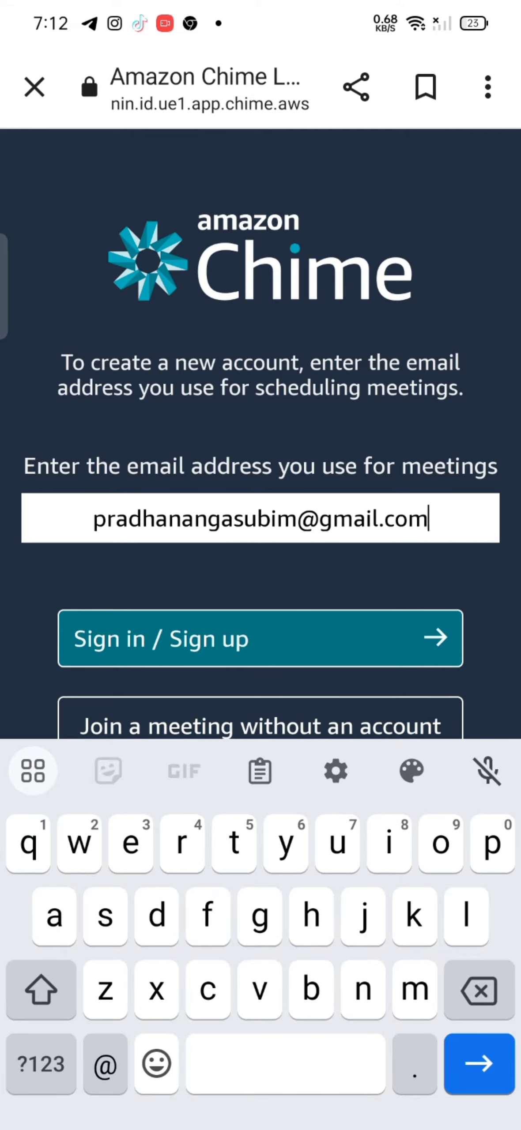
{"action": "left_click", "coordinate": [261, 637]}
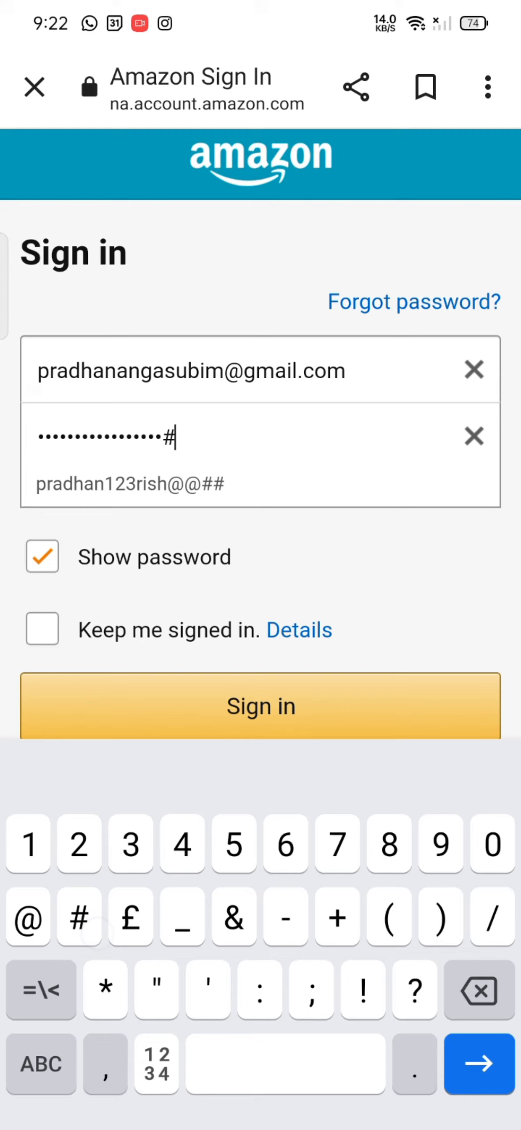
Step: Enable Keep me signed in and submit the Amazon sign-in for Amazon Chime
{"action": "left_click", "coordinate": [42, 630]}
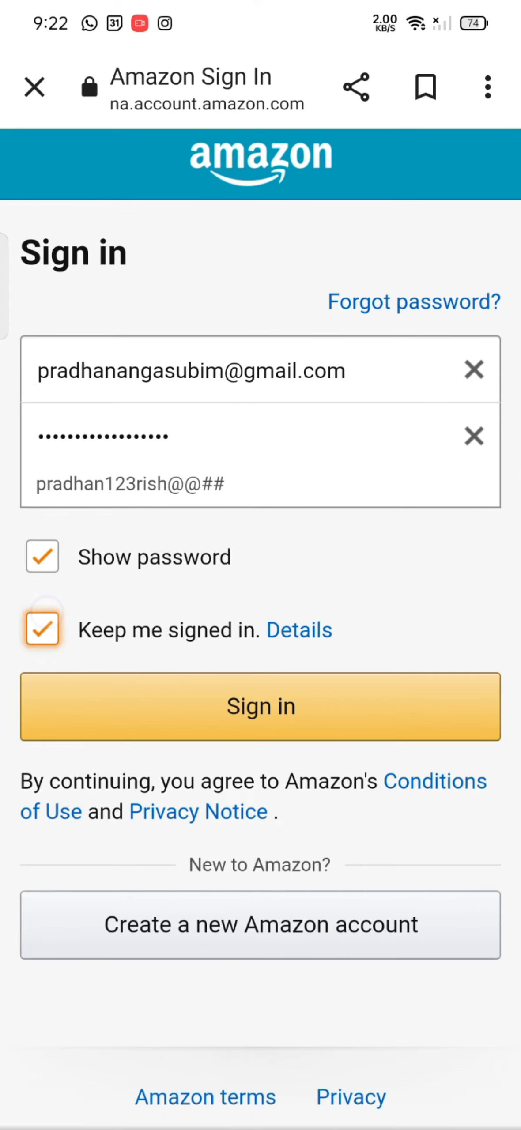
{"action": "left_click", "coordinate": [42, 629]}
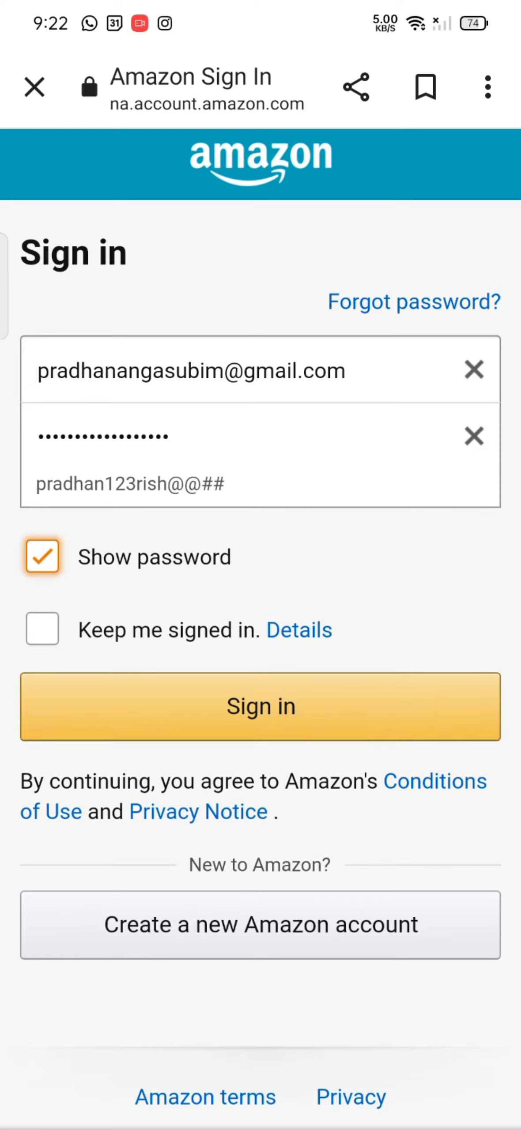
{"action": "left_click", "coordinate": [42, 629]}
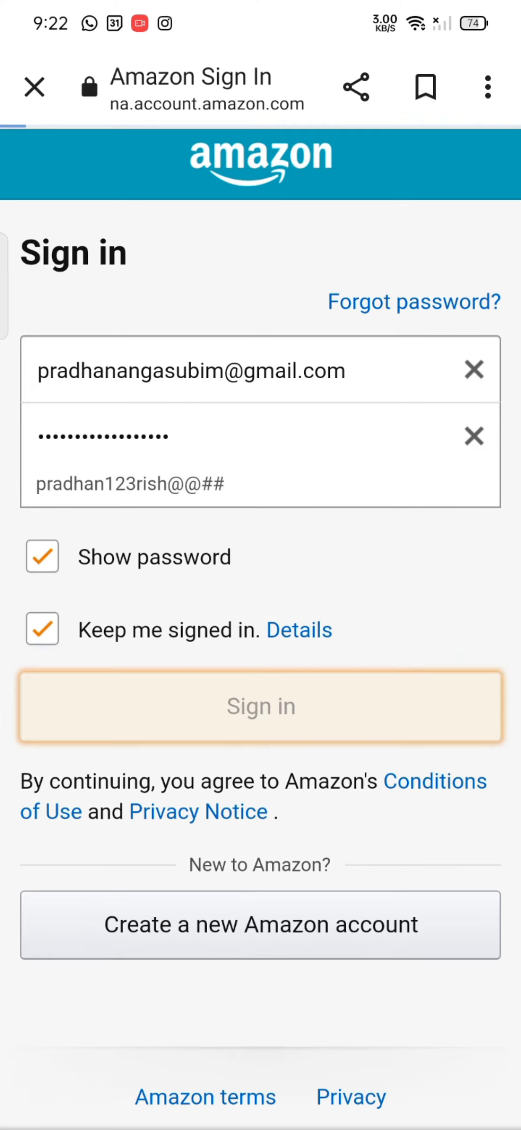